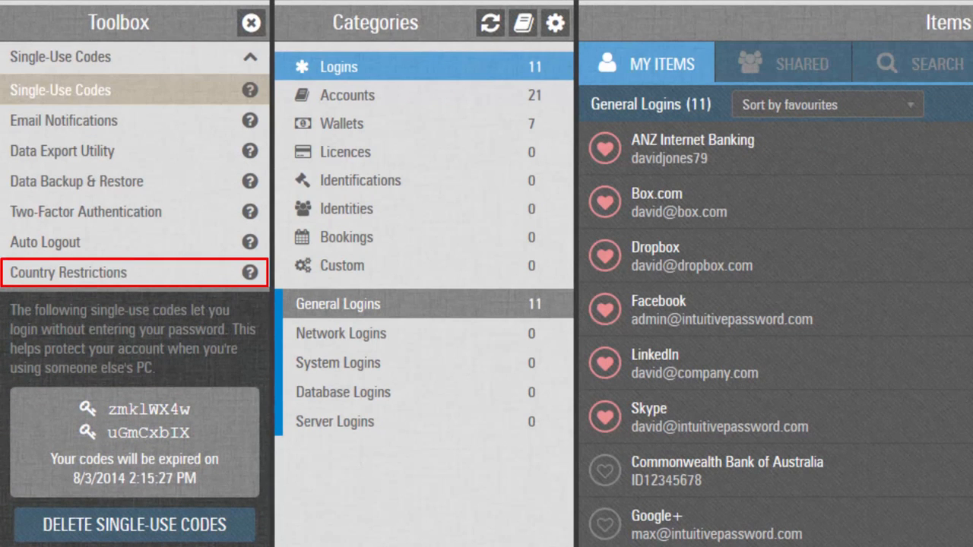
Open Country Restrictions from the Toolbox to show its security question and country list
{"action": "left_click", "coordinate": [69, 272]}
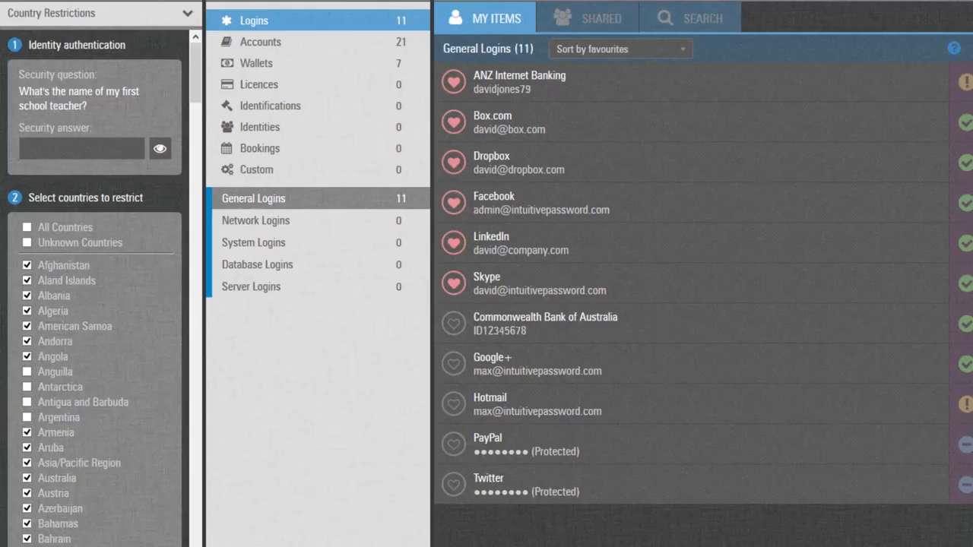
{"action": "scroll", "scroll_direction": "down", "scroll_amount": 3}
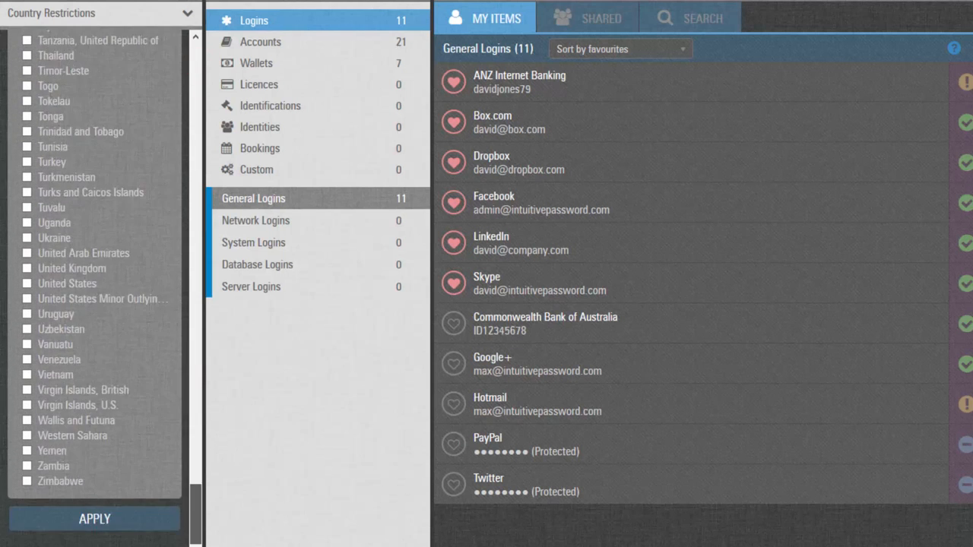